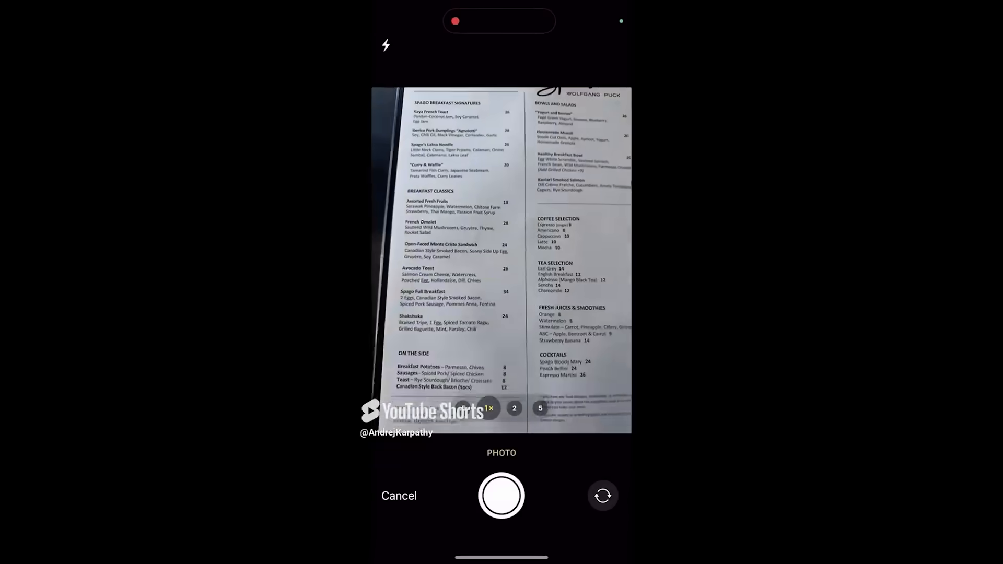
# - Photograph the Spago restaurant menu so MenuGen begins generating dish images with names and descriptions
pyautogui.click(501, 495)
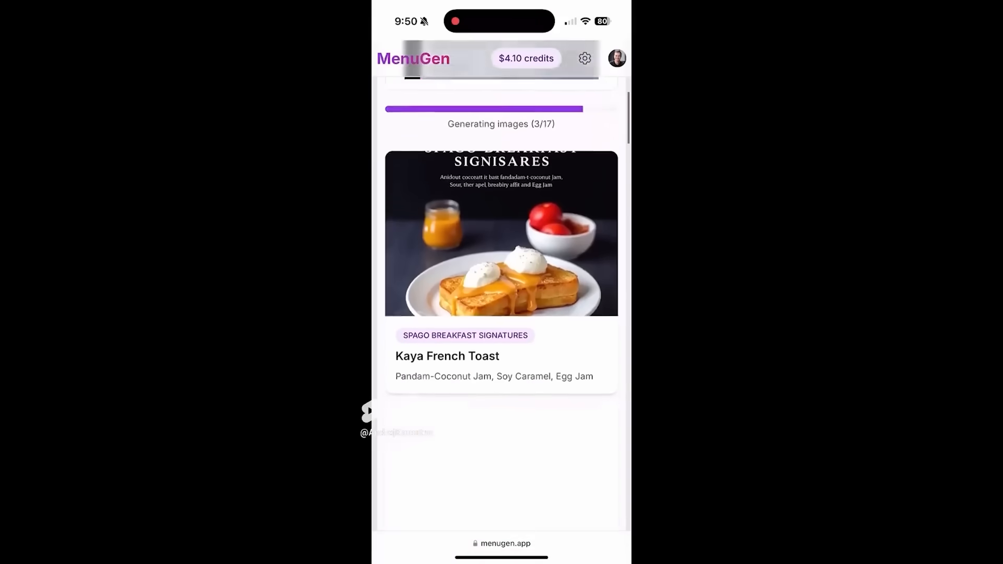